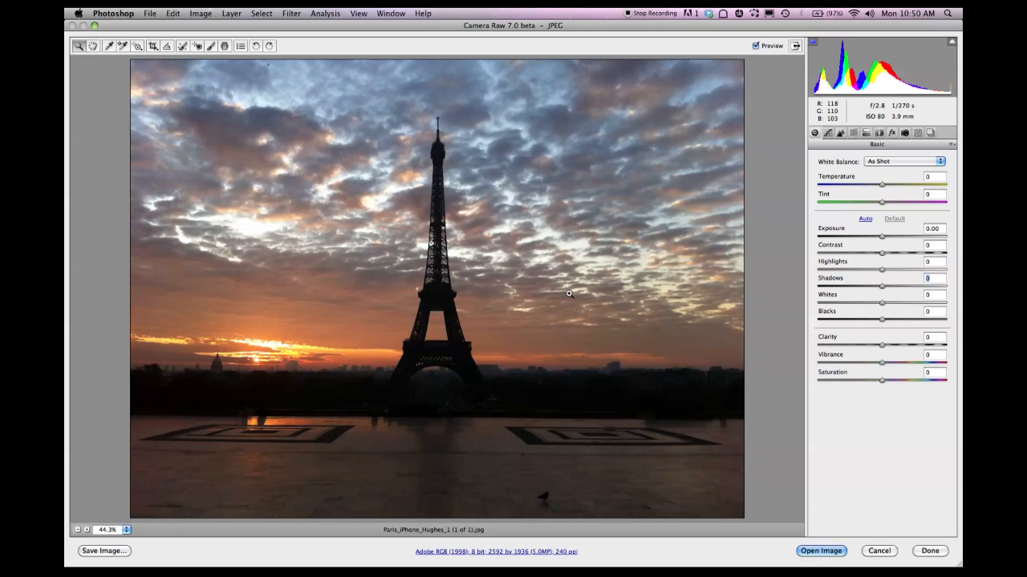
mouse_move(938, 186)
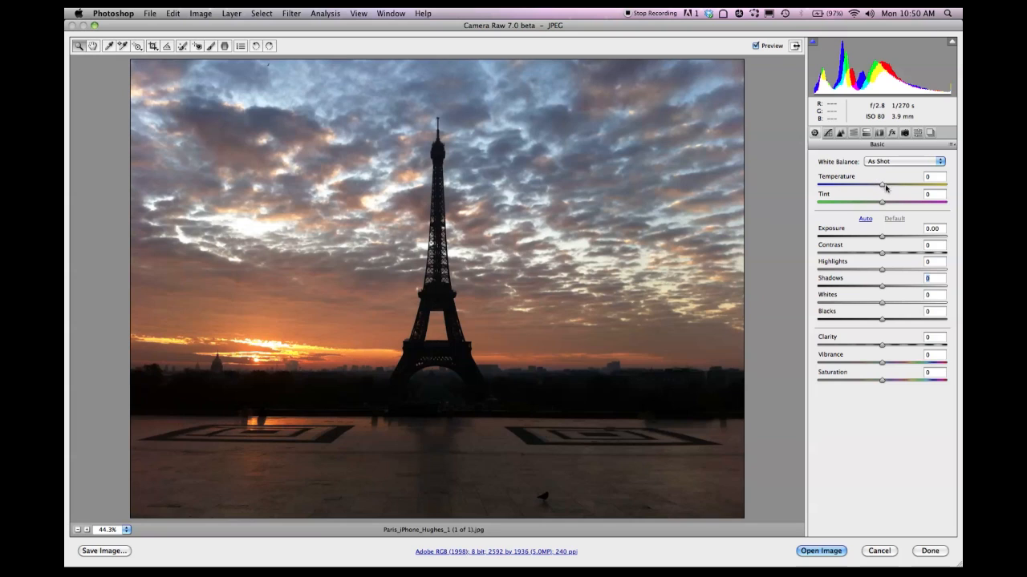
mouse_move(881, 265)
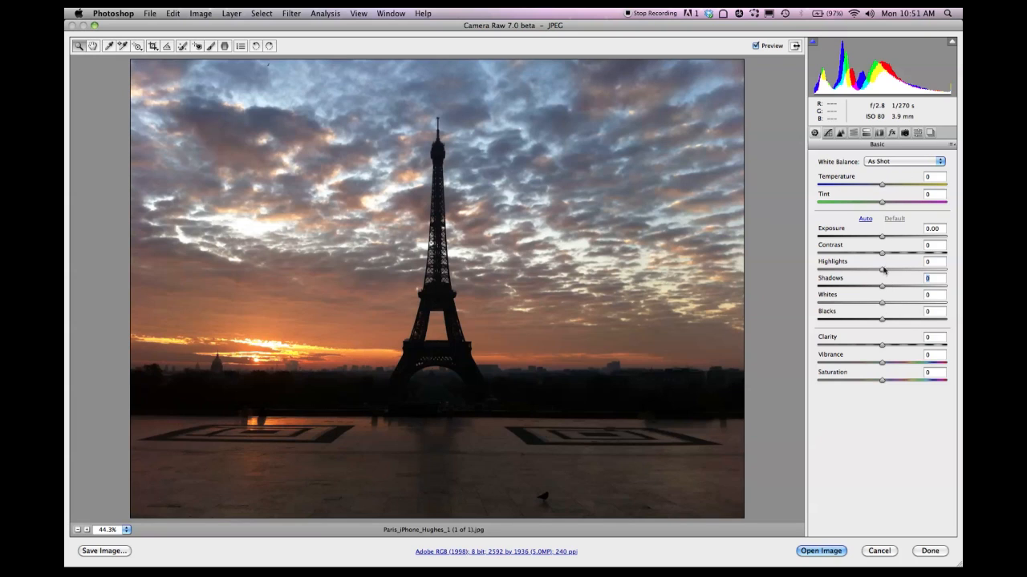
Pull Highlights to -100 and lift Shadows to +100 to recover sky and tower detail
click(933, 260)
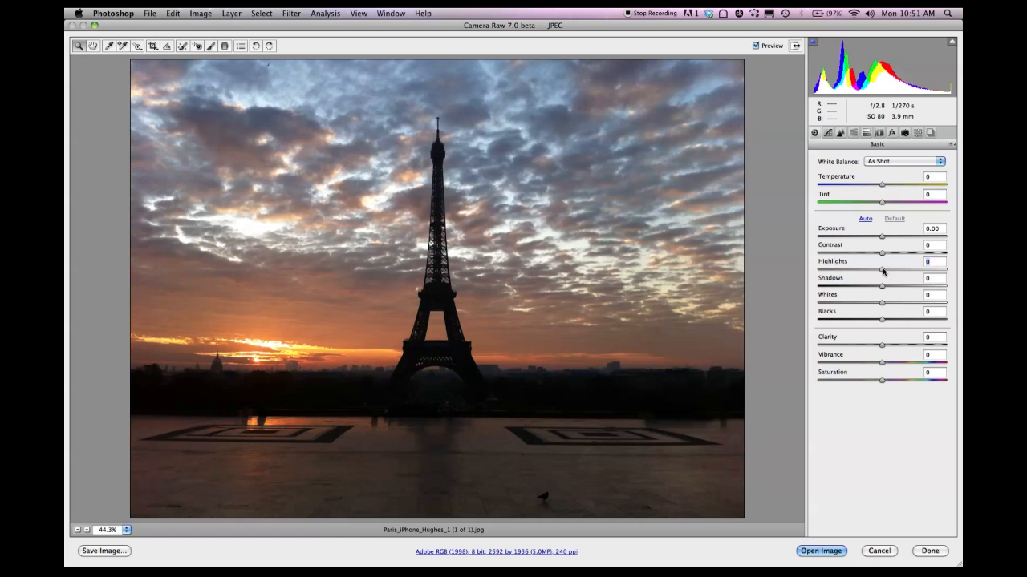
drag(882, 269, 818, 269)
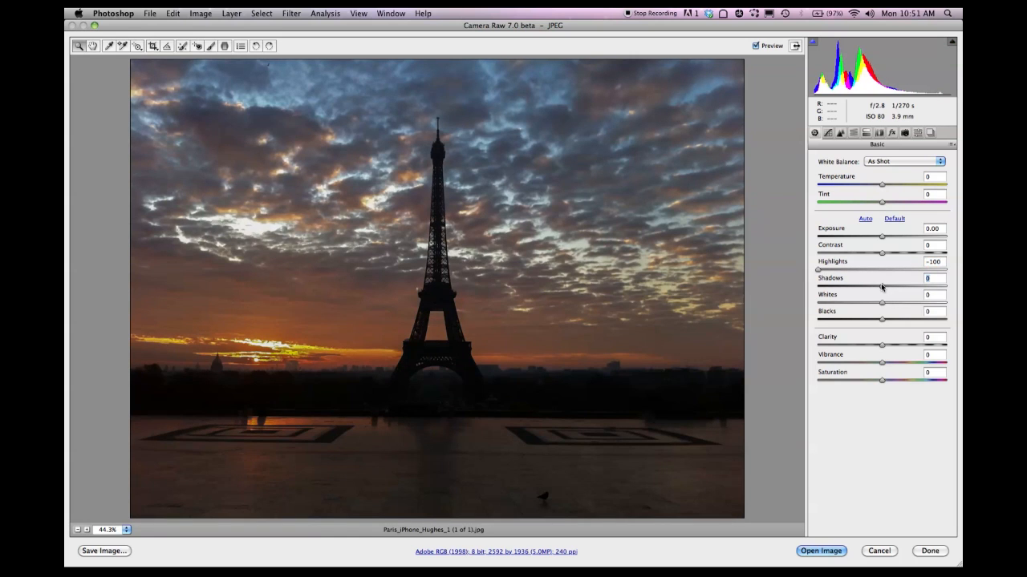
drag(883, 286, 946, 285)
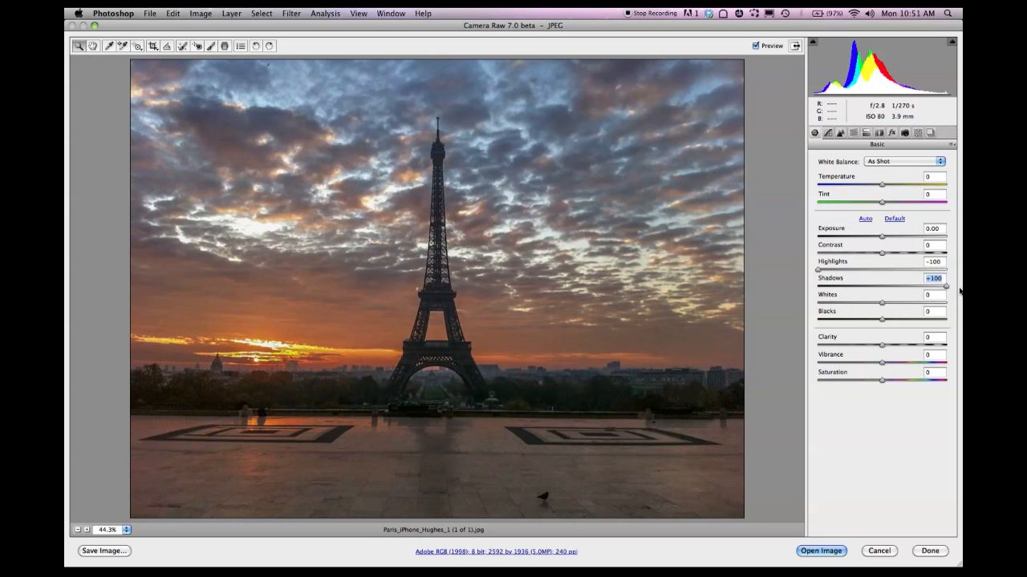
mouse_move(897, 324)
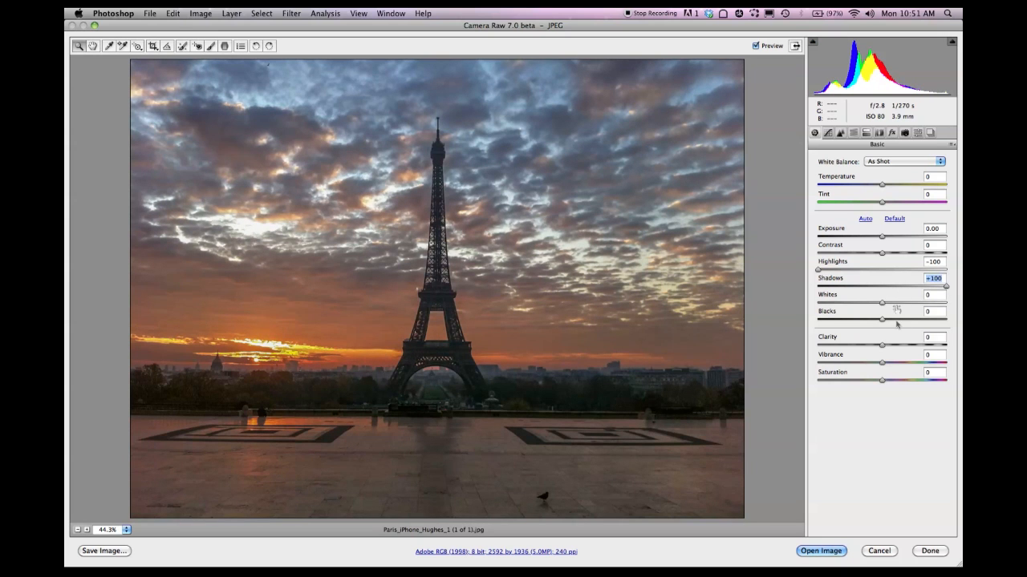
Deepen Blacks to -27 and raise Clarity to add punch to the clouds
drag(882, 321, 865, 320)
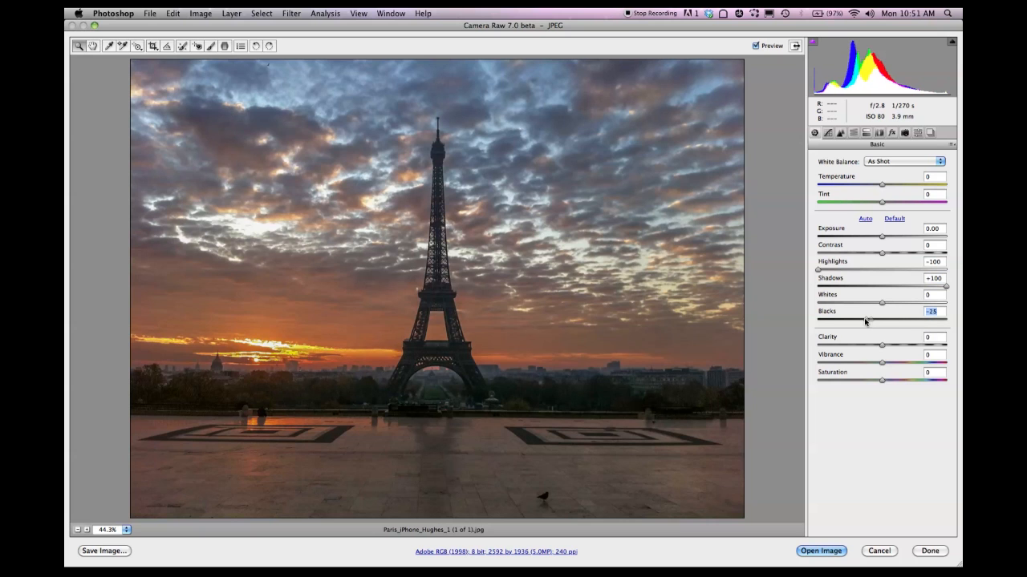
drag(870, 321, 864, 321)
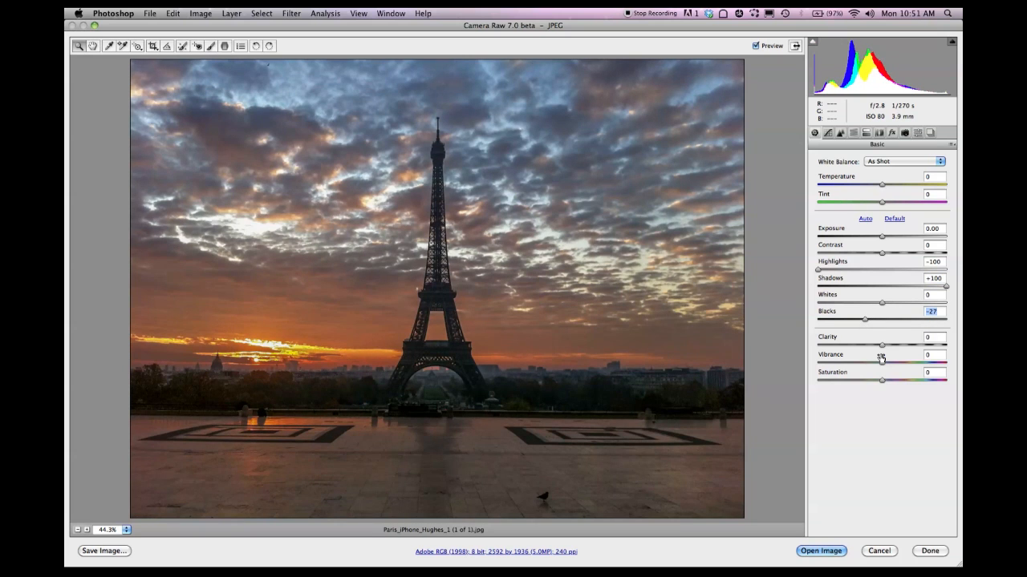
drag(880, 346, 929, 346)
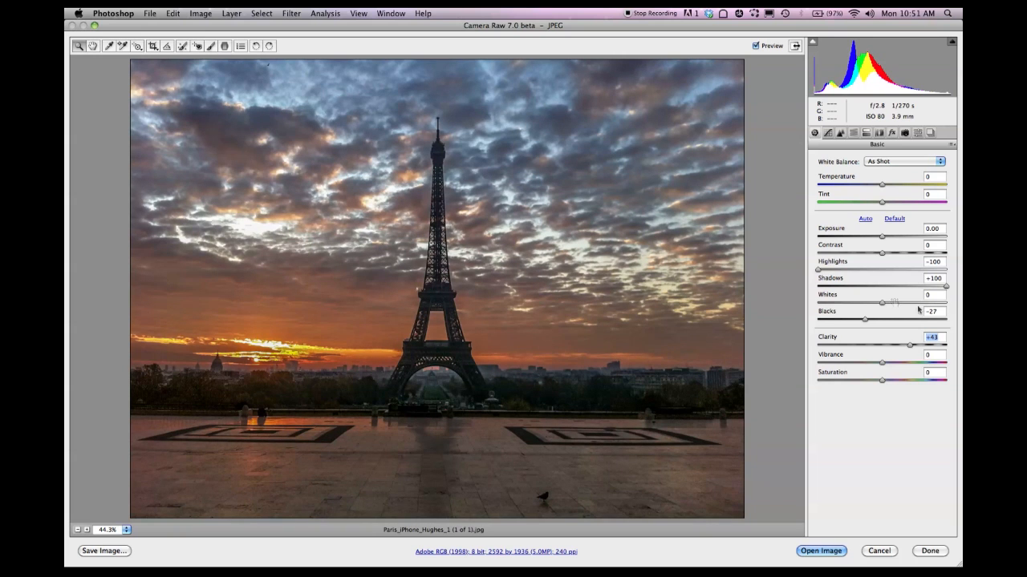
mouse_move(424, 136)
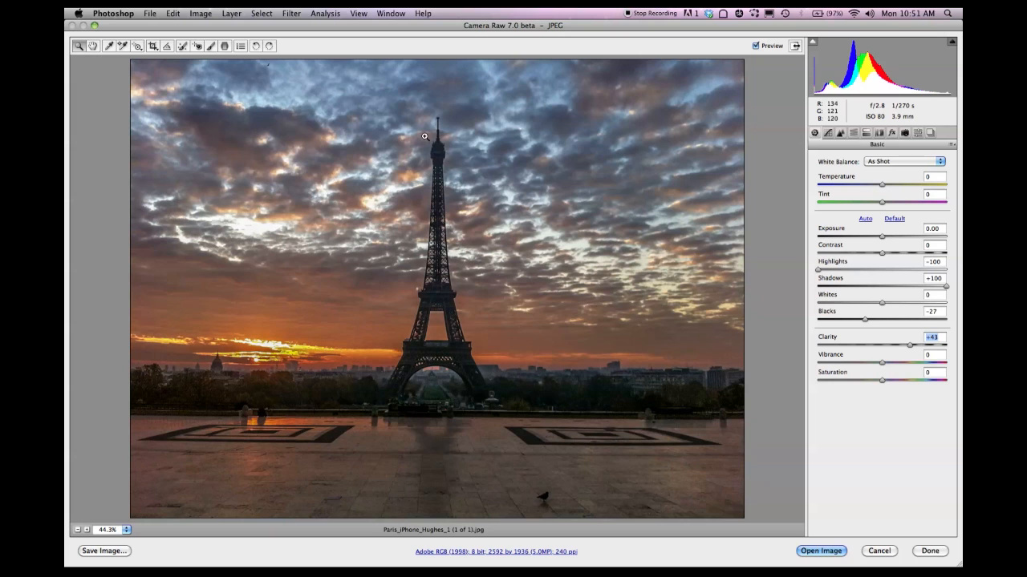
Select the Adjustment Brush to show its warm local-adjustment preset settings
click(212, 45)
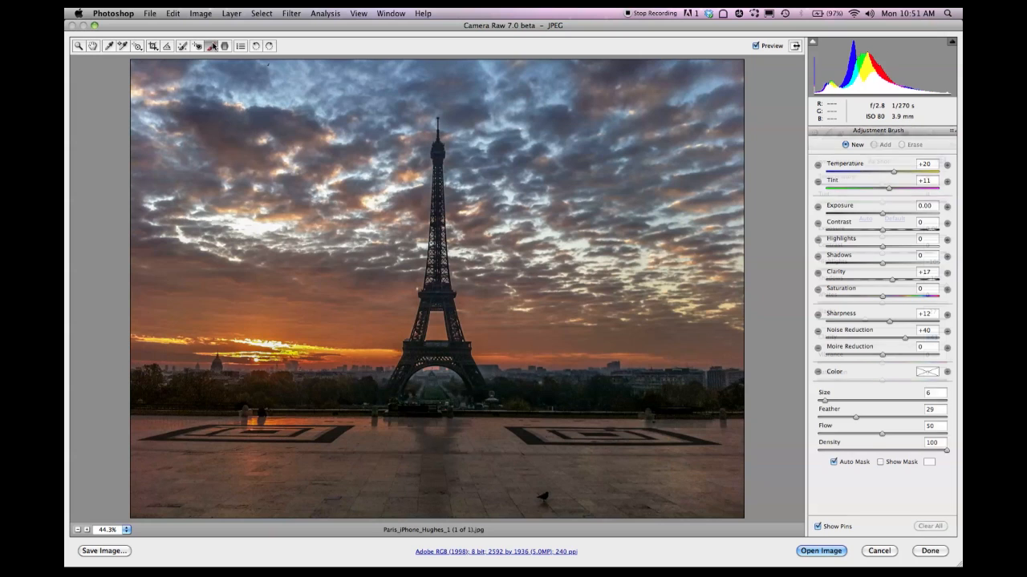
mouse_move(745, 195)
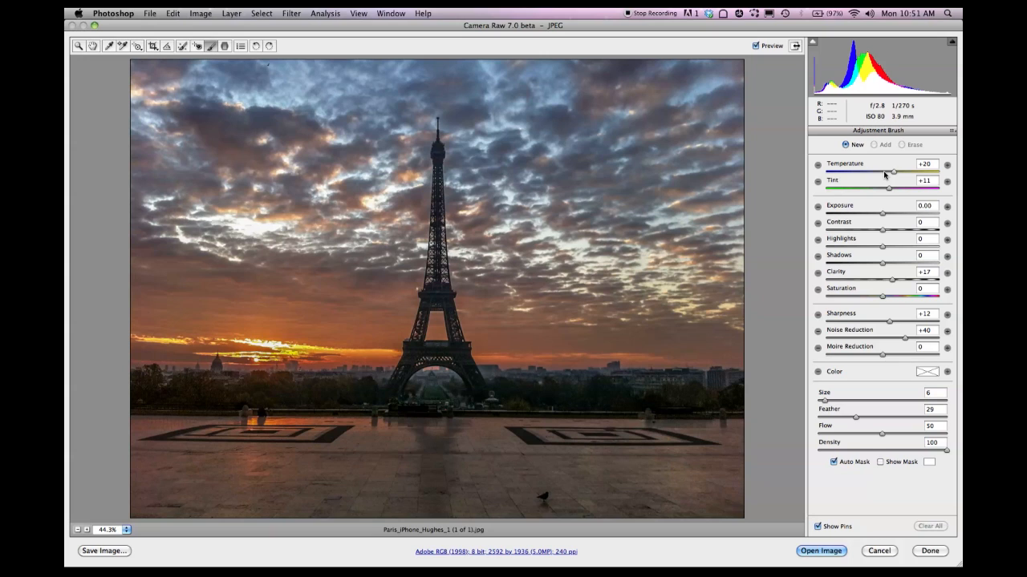
mouse_move(912, 340)
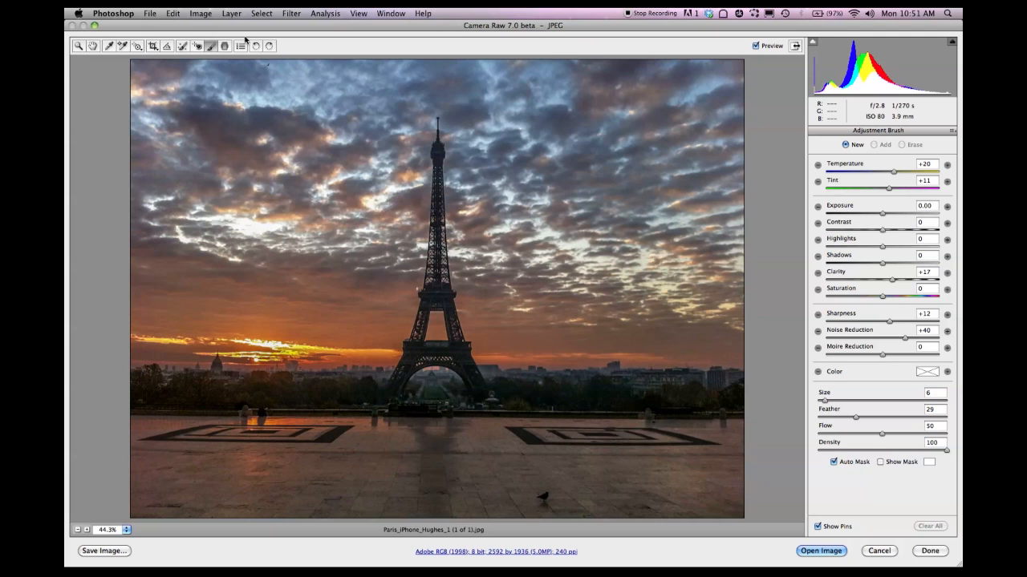
click(212, 45)
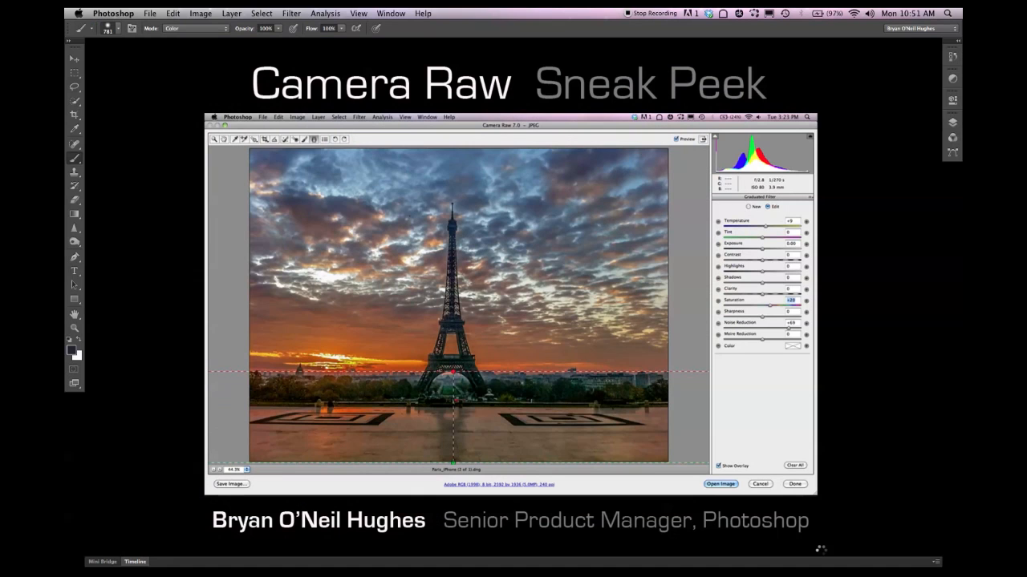
click(719, 484)
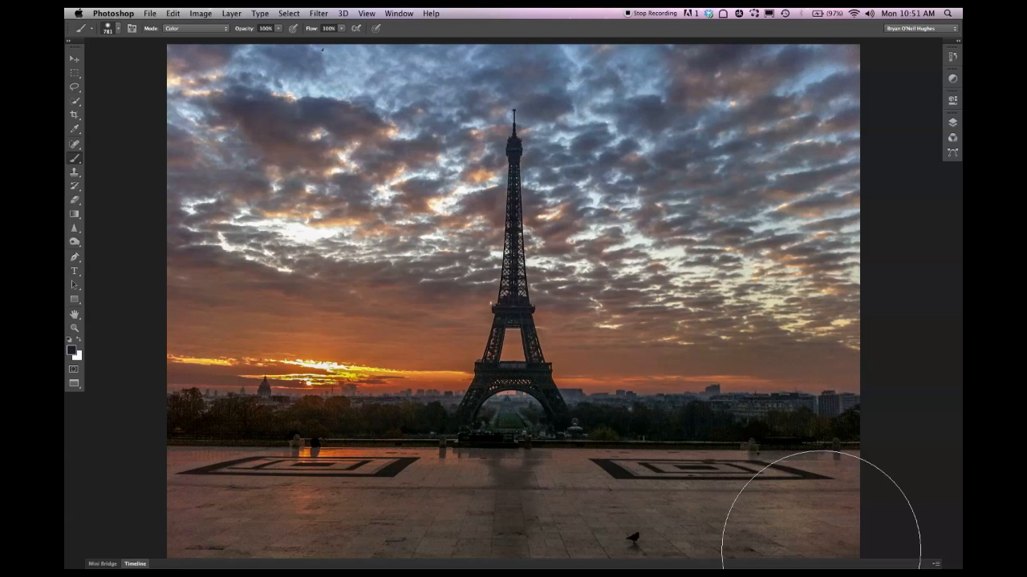
mouse_move(439, 153)
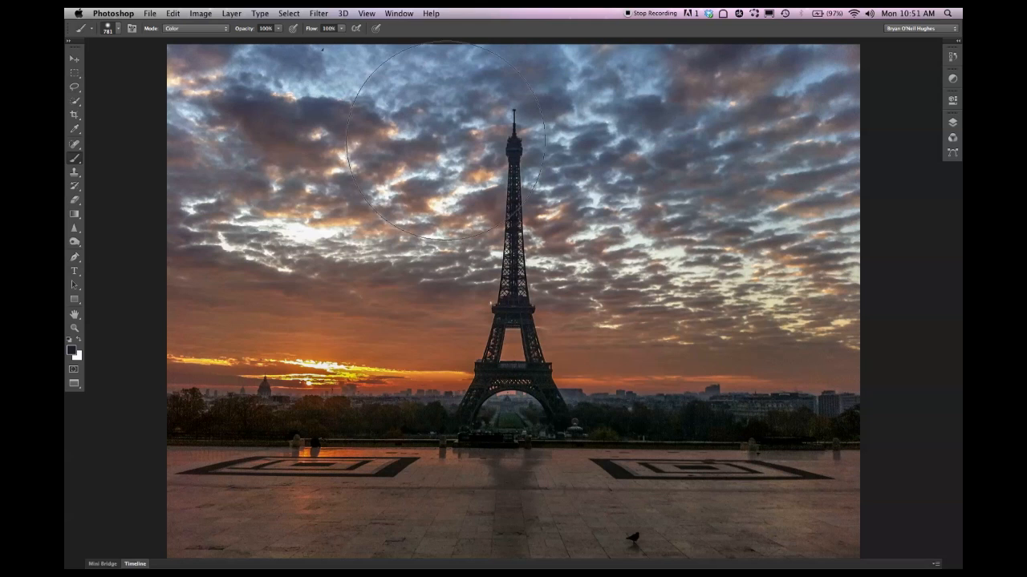
click(112, 12)
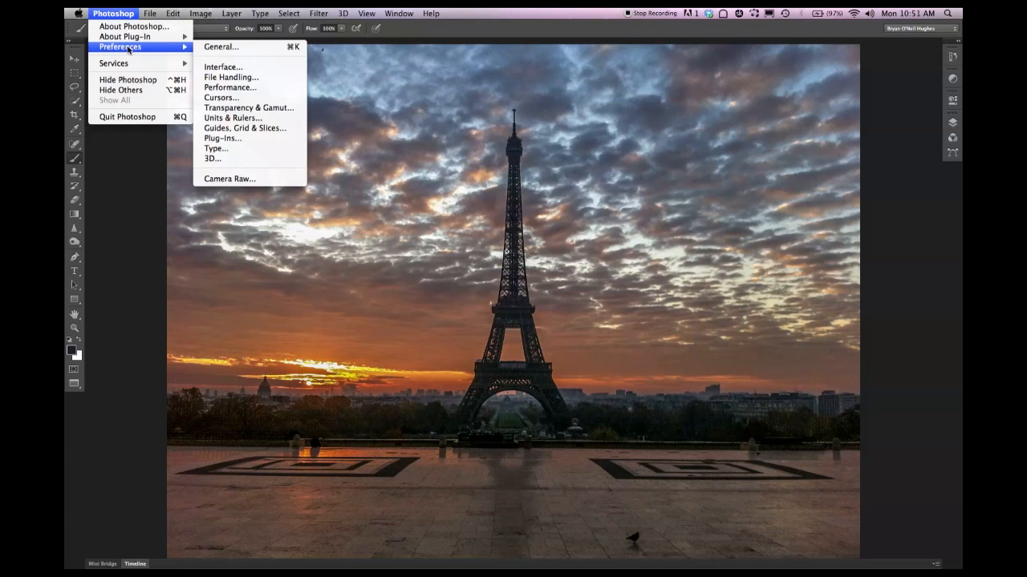
Preview the lighter Interface colour themes, then cancel to keep the dark theme
click(223, 67)
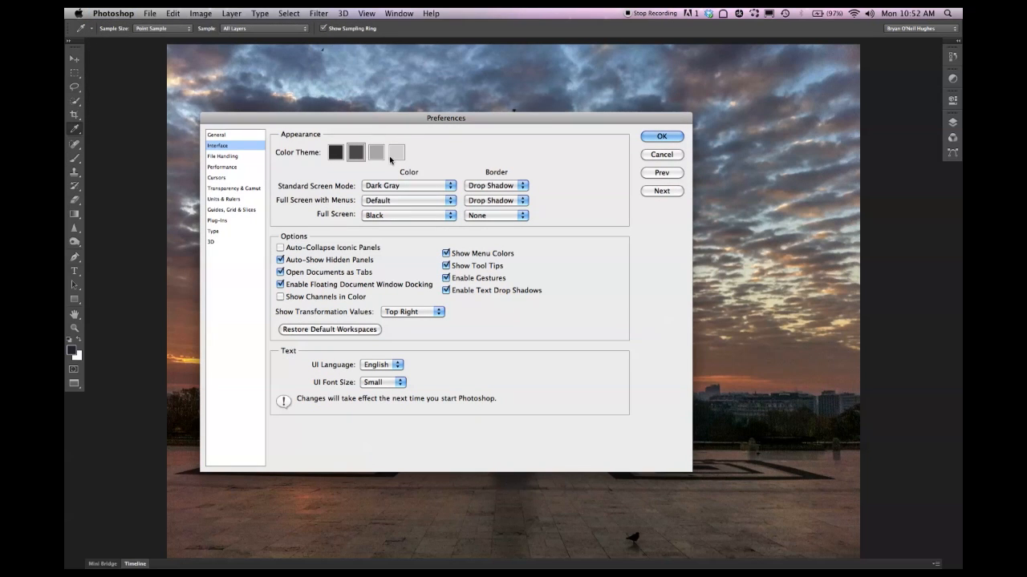
click(395, 151)
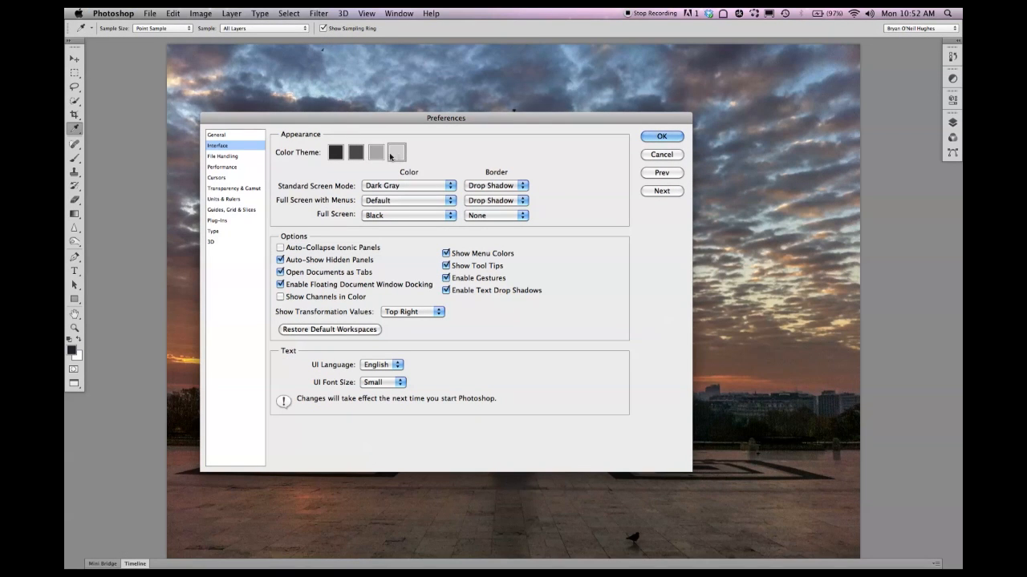
click(335, 153)
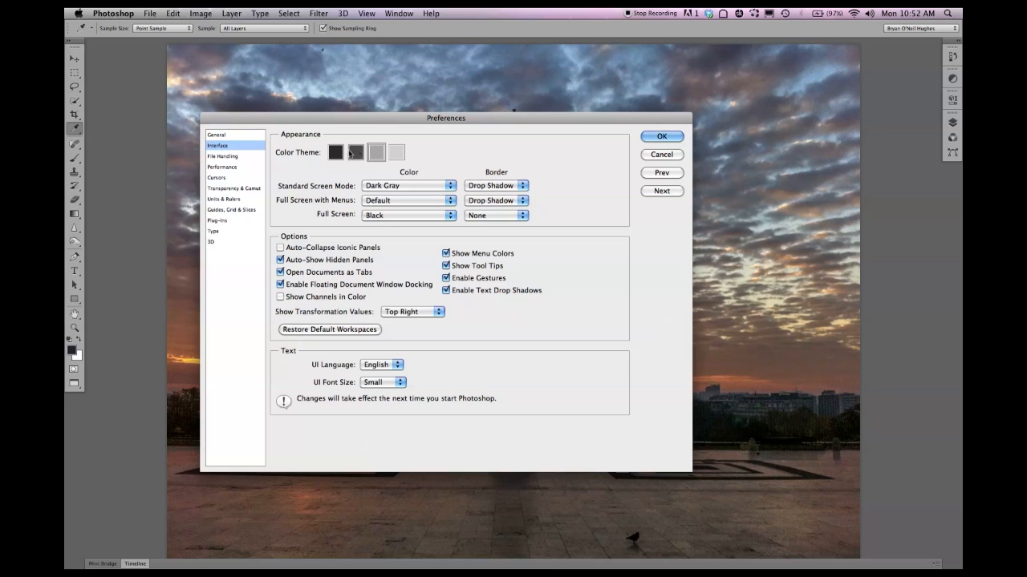
click(356, 153)
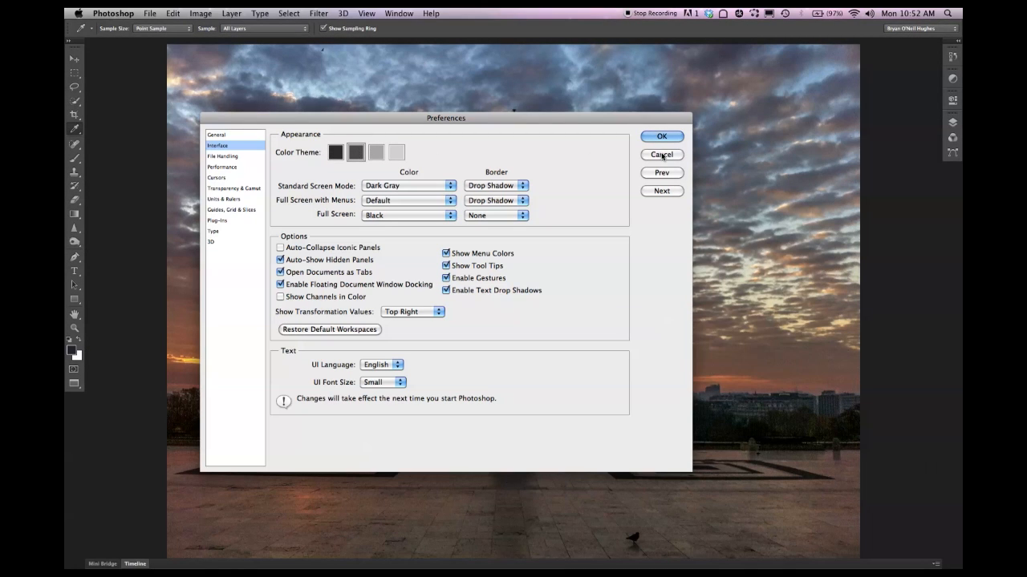
click(661, 135)
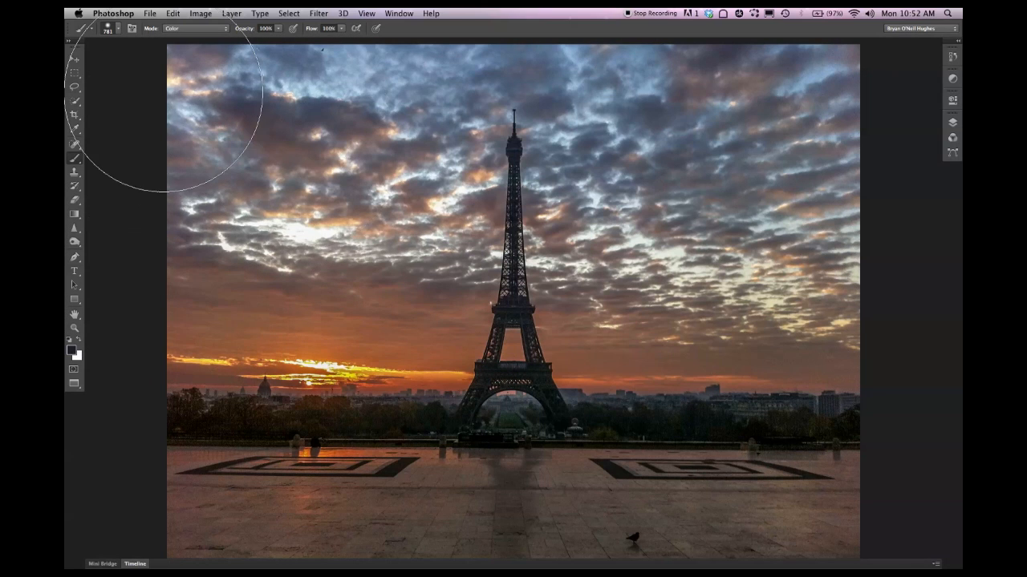
mouse_move(537, 276)
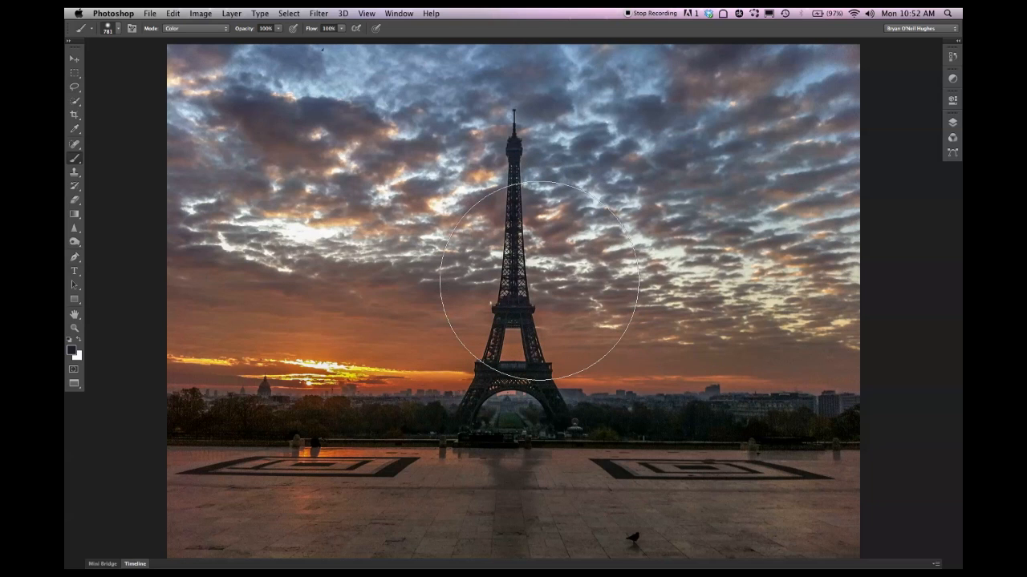
click(539, 283)
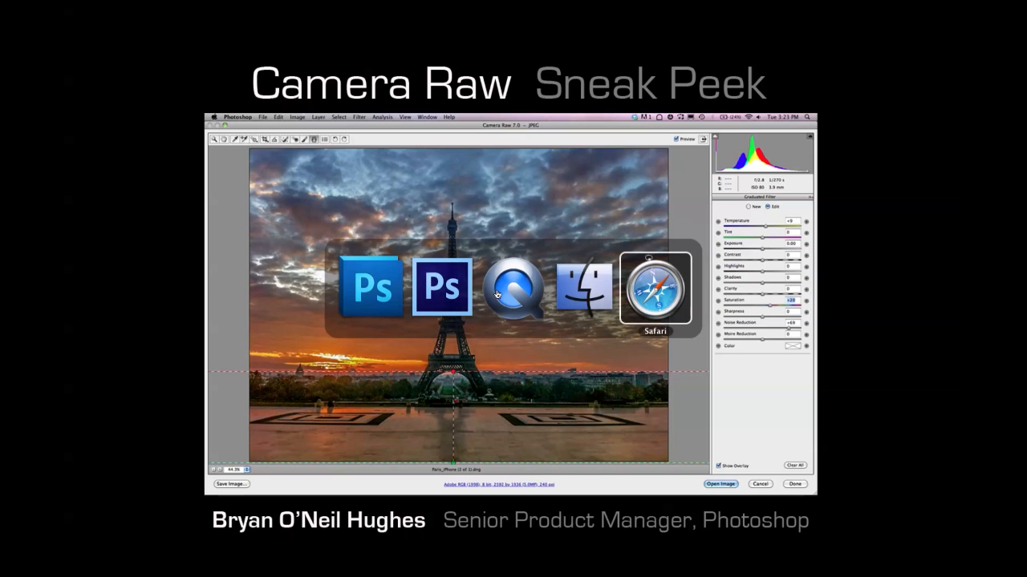
Switch to Safari showing the Adobe Labs page
click(654, 289)
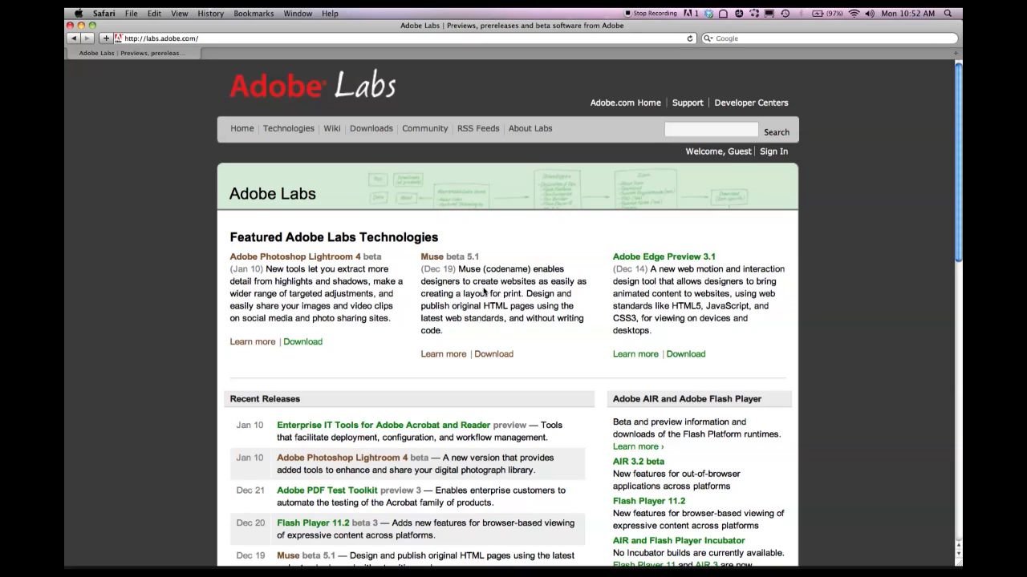
mouse_move(520, 236)
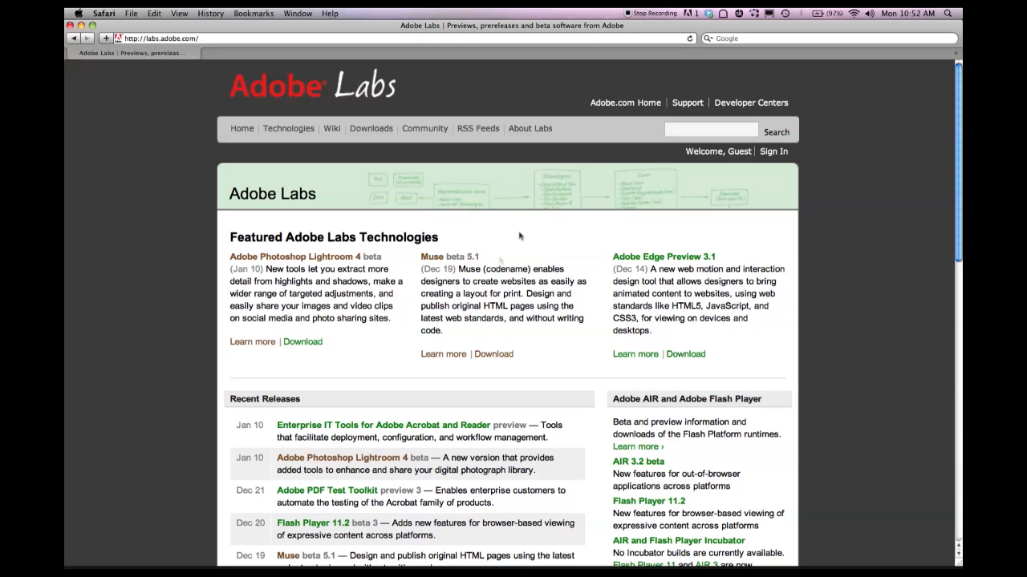
mouse_move(653, 26)
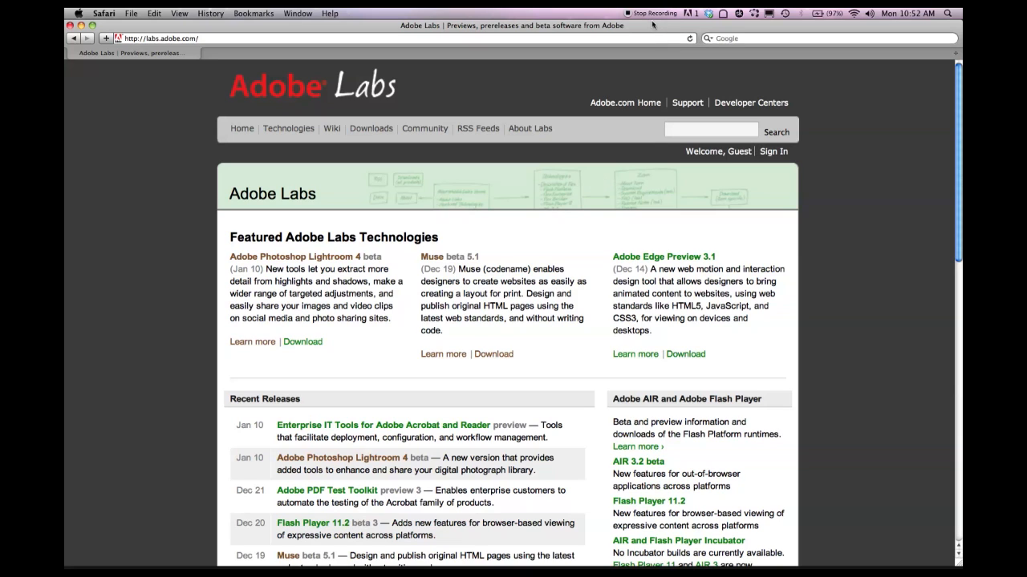